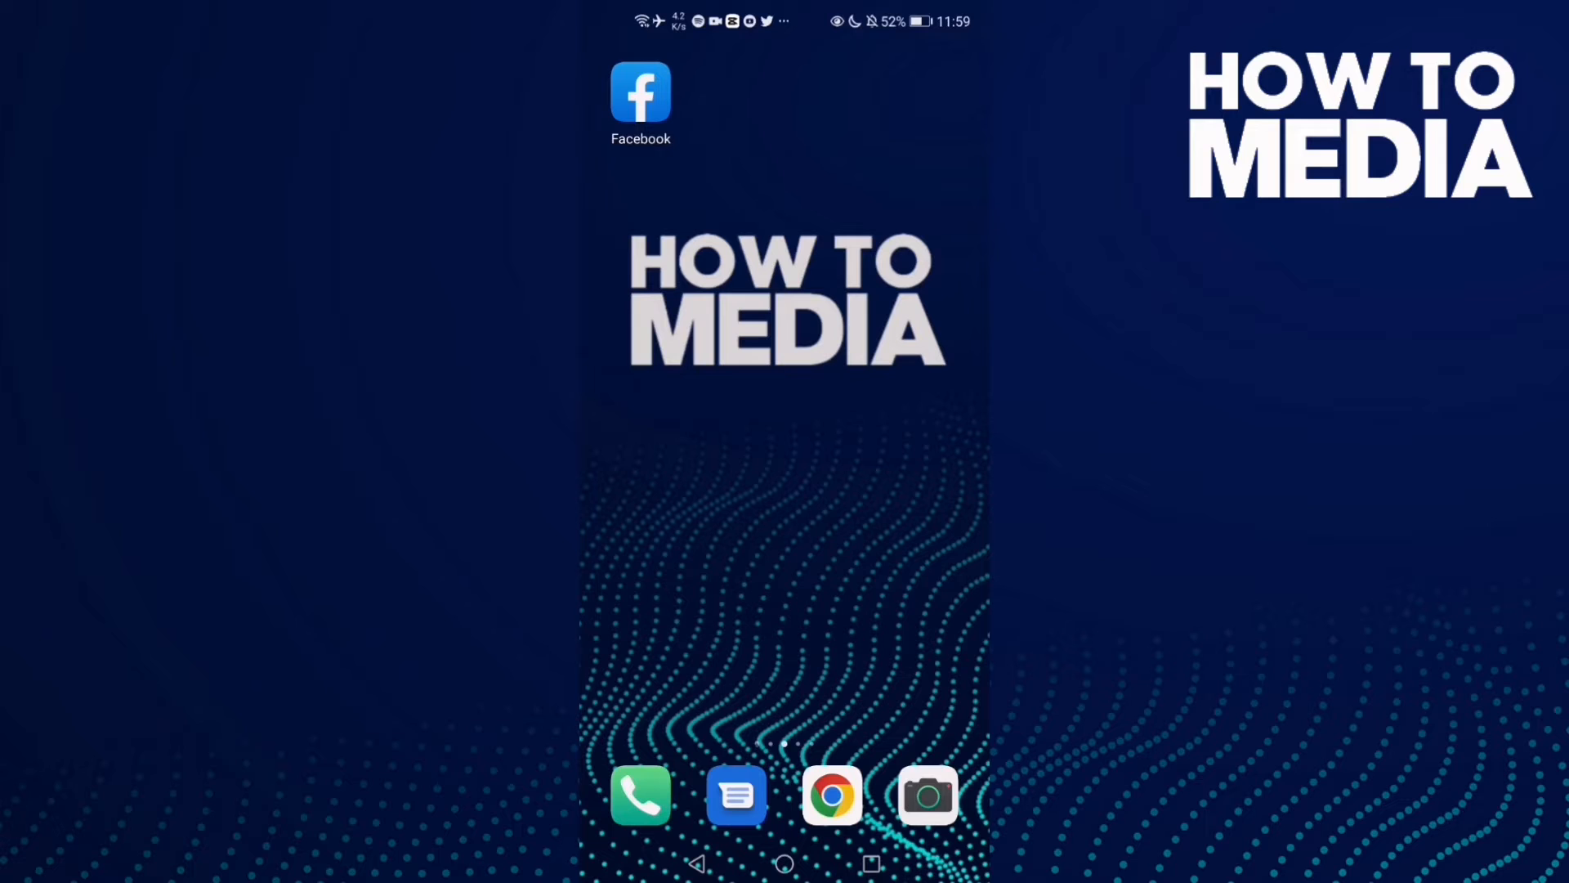
# Step: Launch Facebook from the home screen and open its main menu
pyautogui.hscroll(-3)
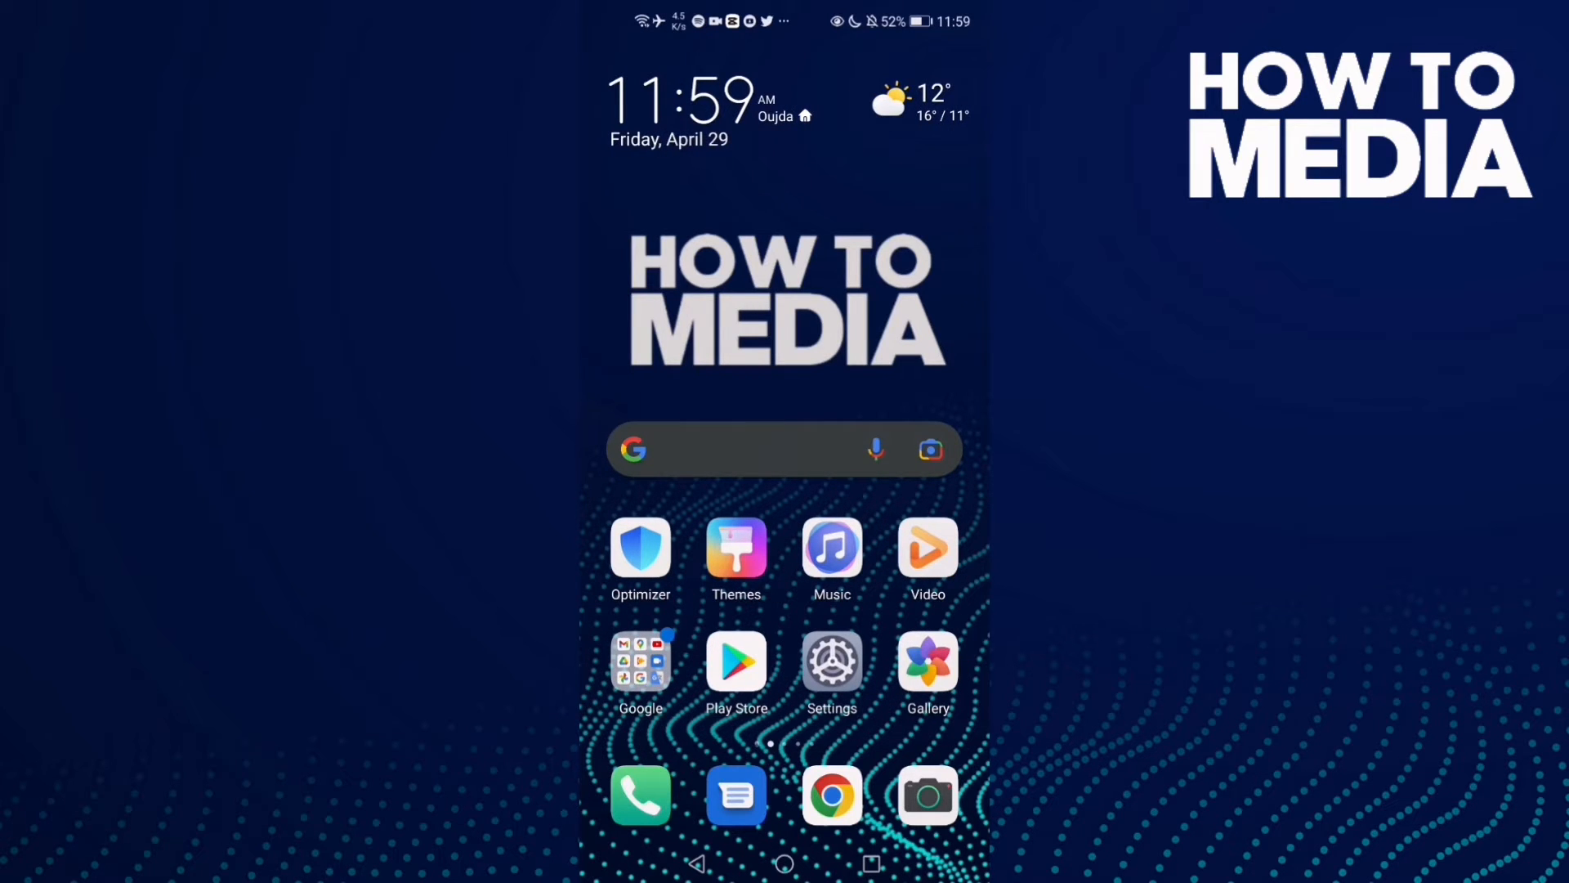
pyautogui.hscroll(-3)
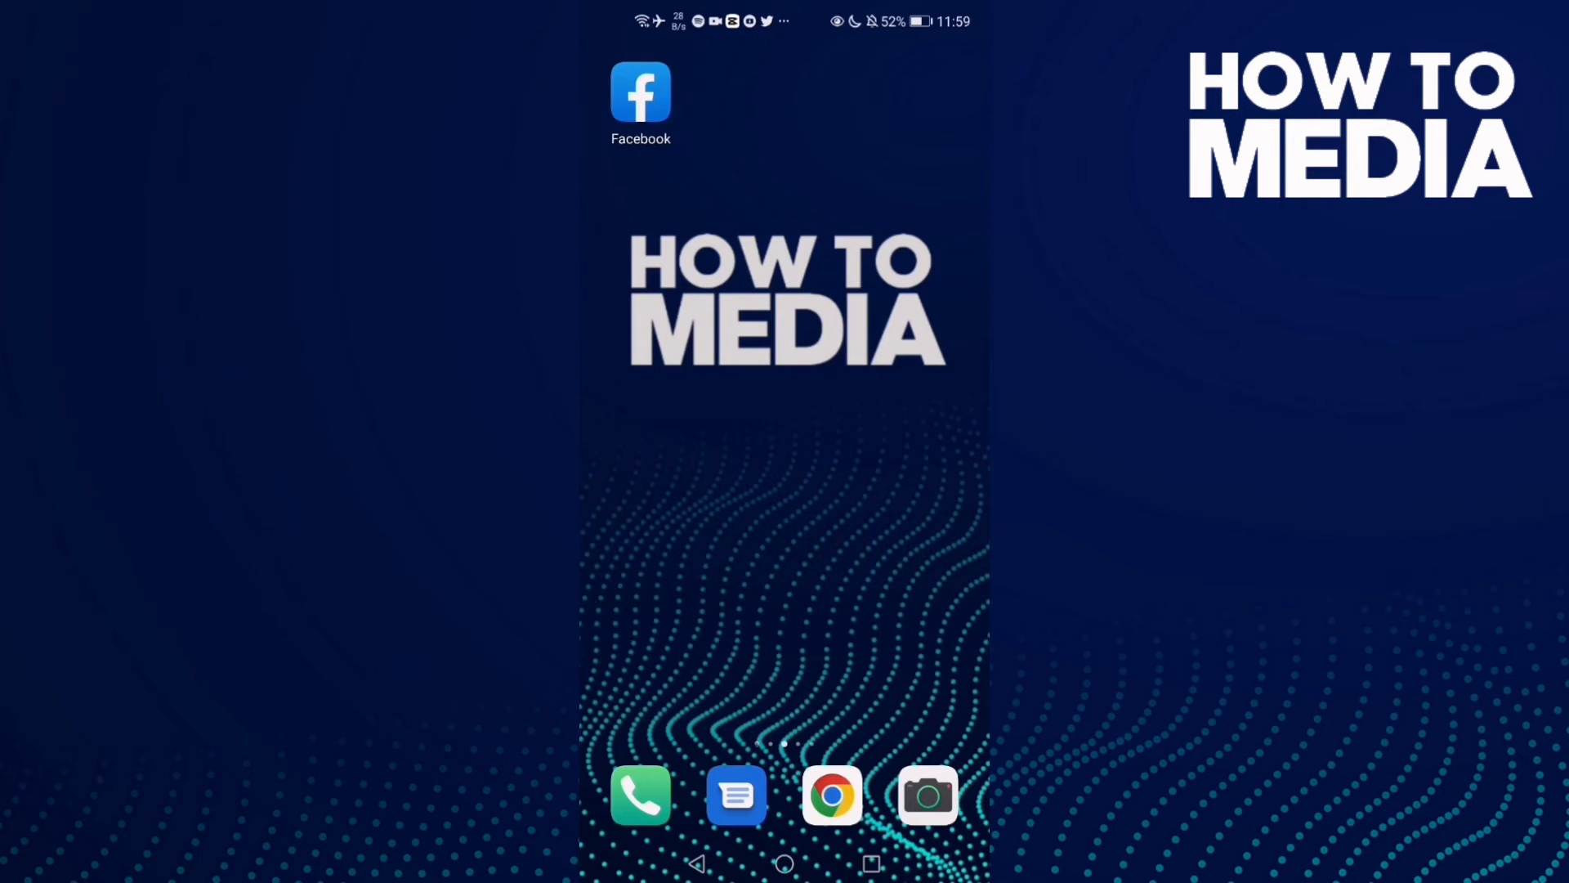
pyautogui.click(639, 93)
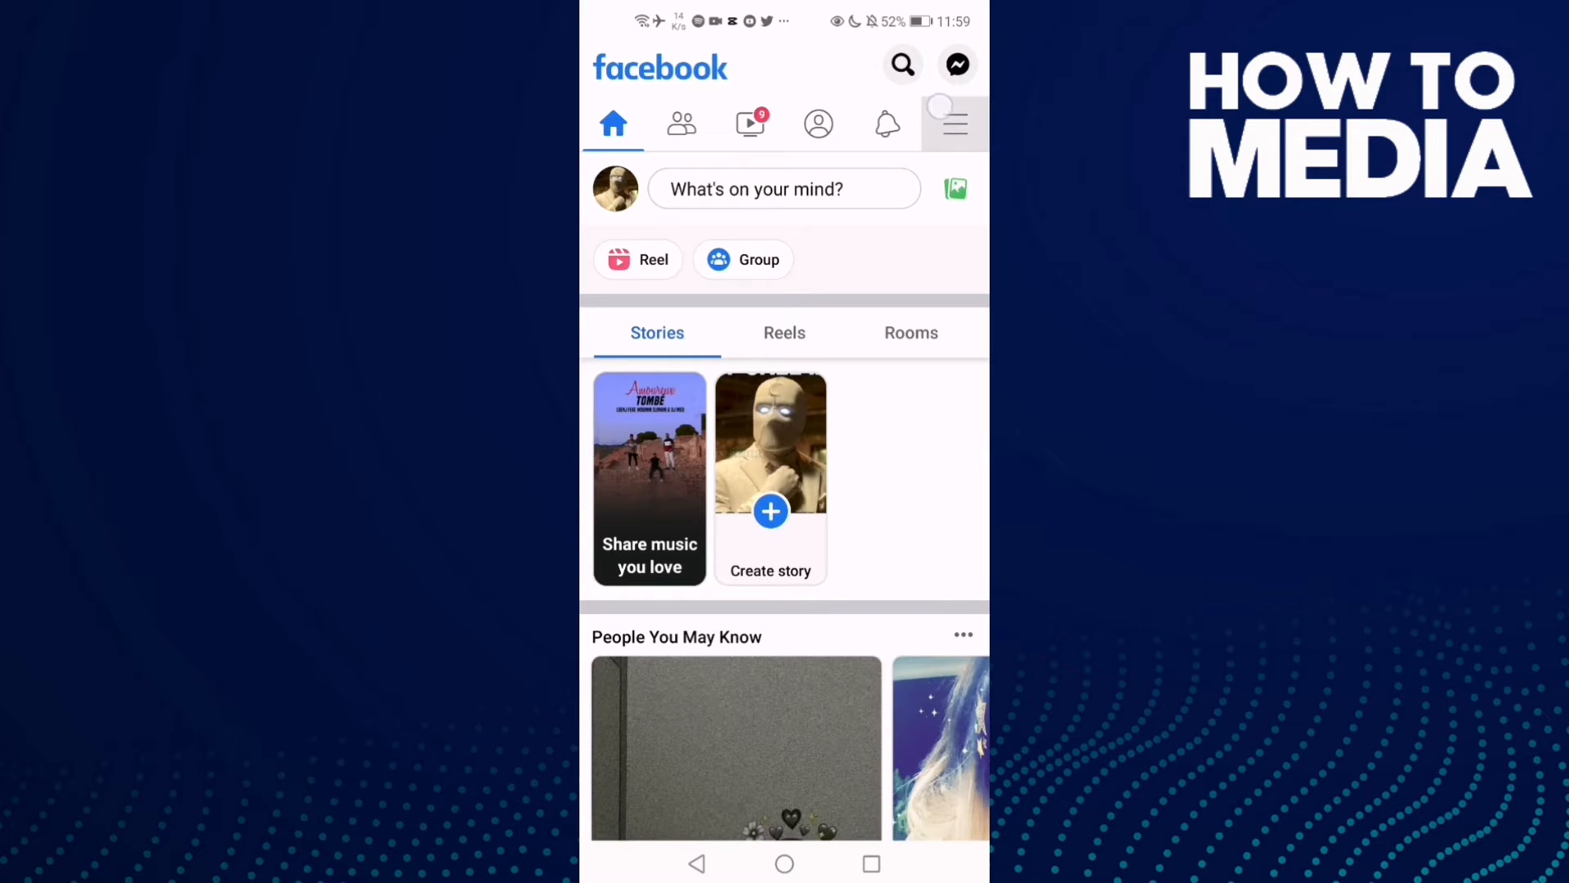
pyautogui.click(953, 124)
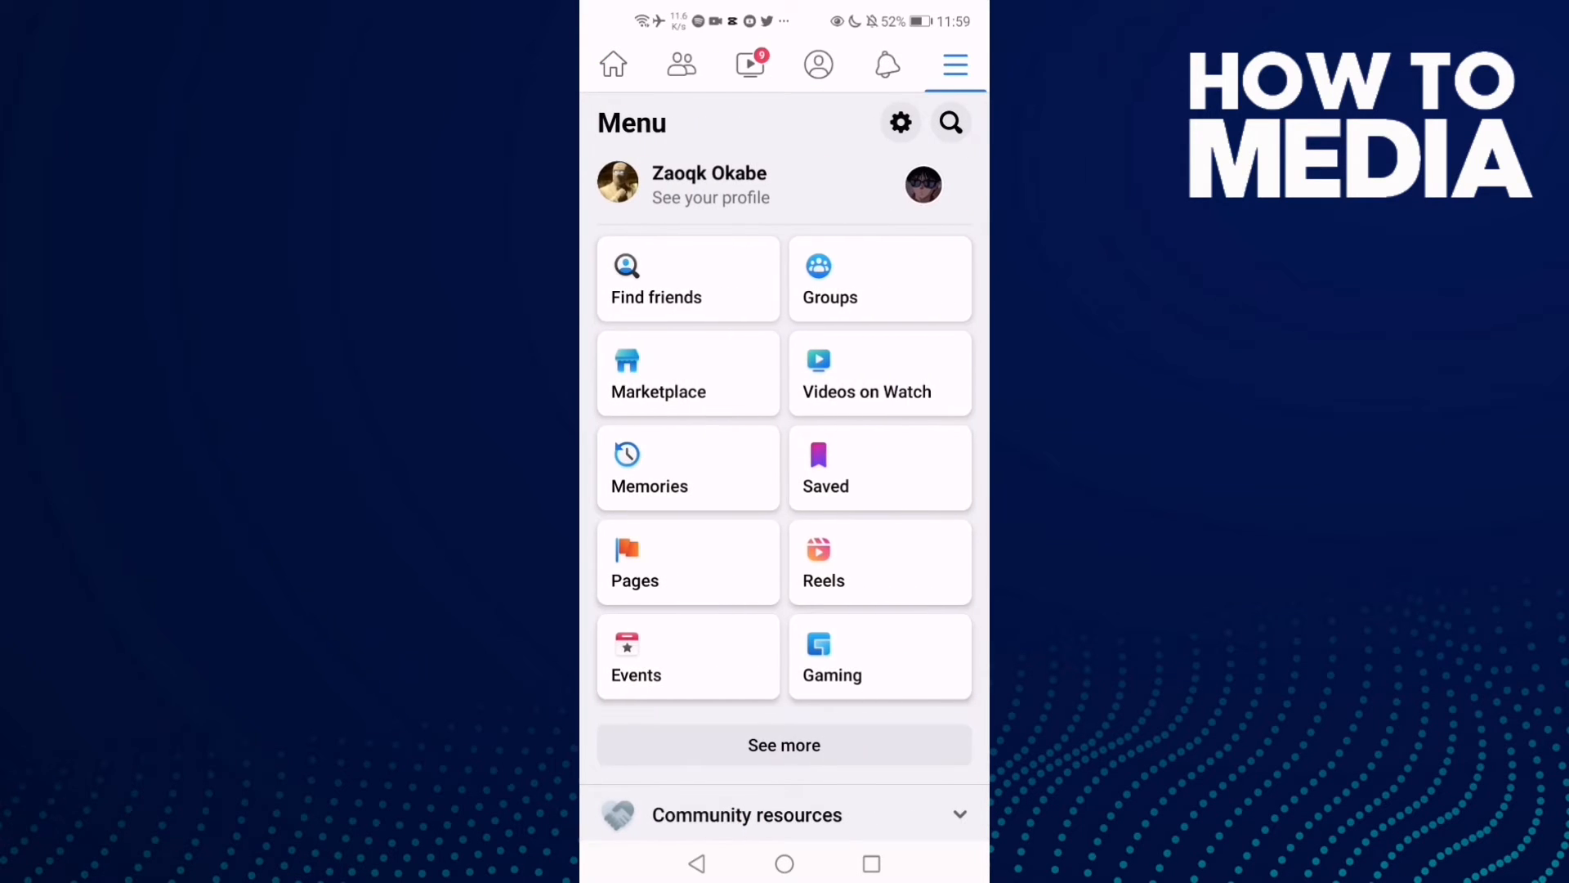
# Step: Scroll down to Preferences and open the Media settings page
pyautogui.scroll(-3)
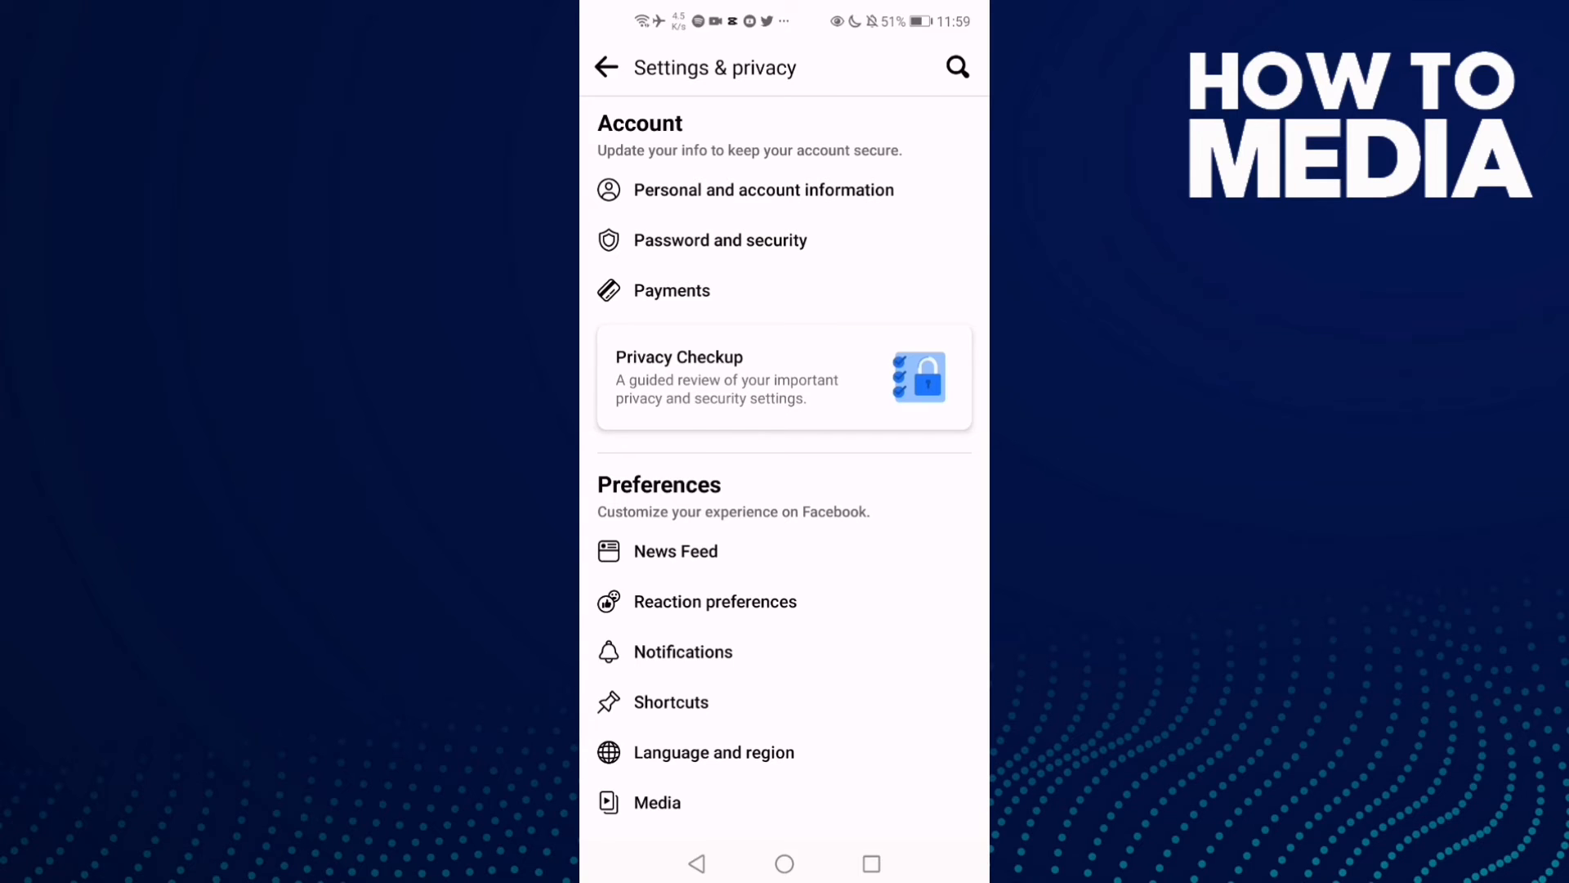
pyautogui.scroll(-3)
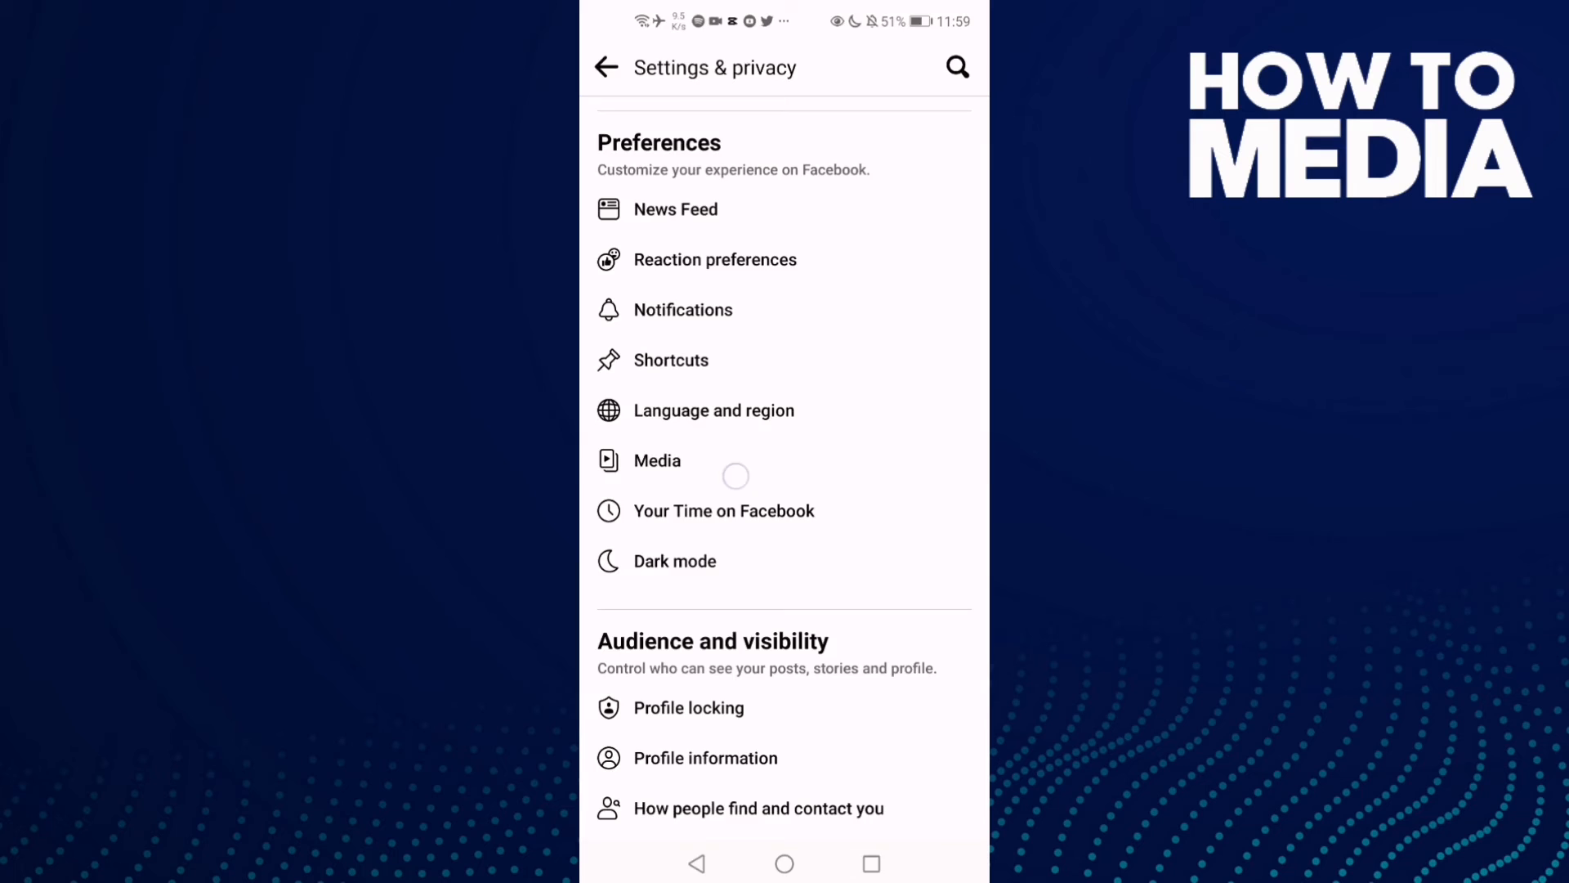
pyautogui.click(656, 460)
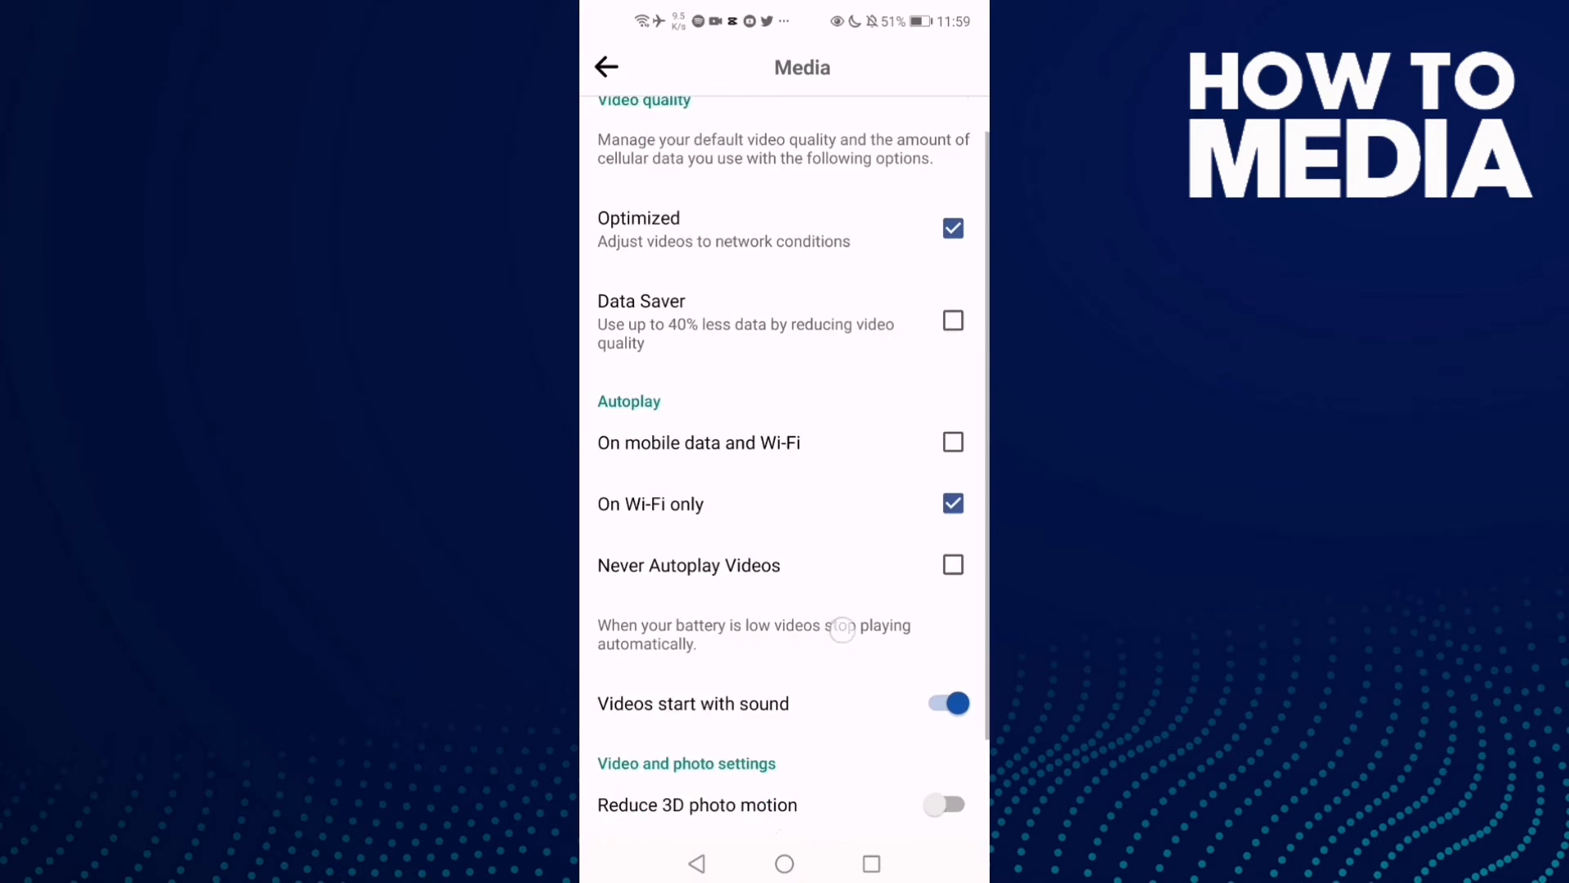